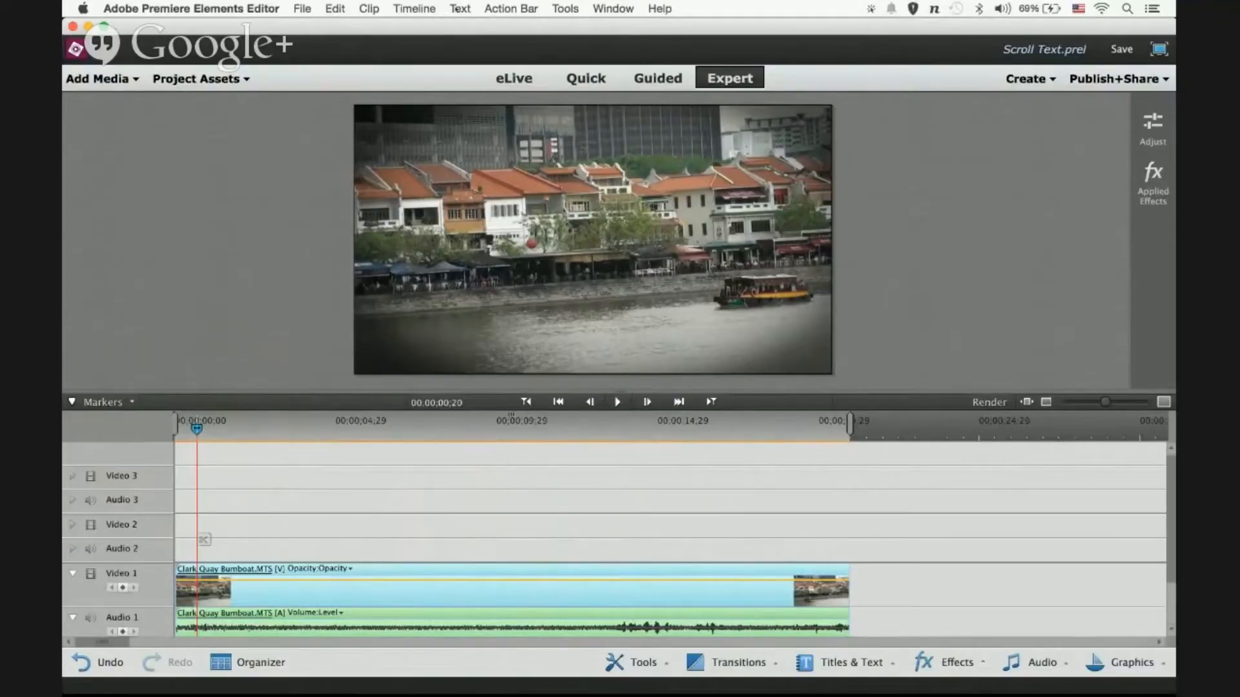
Step: Create a new Default Crawl title from the Text menu onto the timeline
{"action": "left_click", "coordinate": [459, 10]}
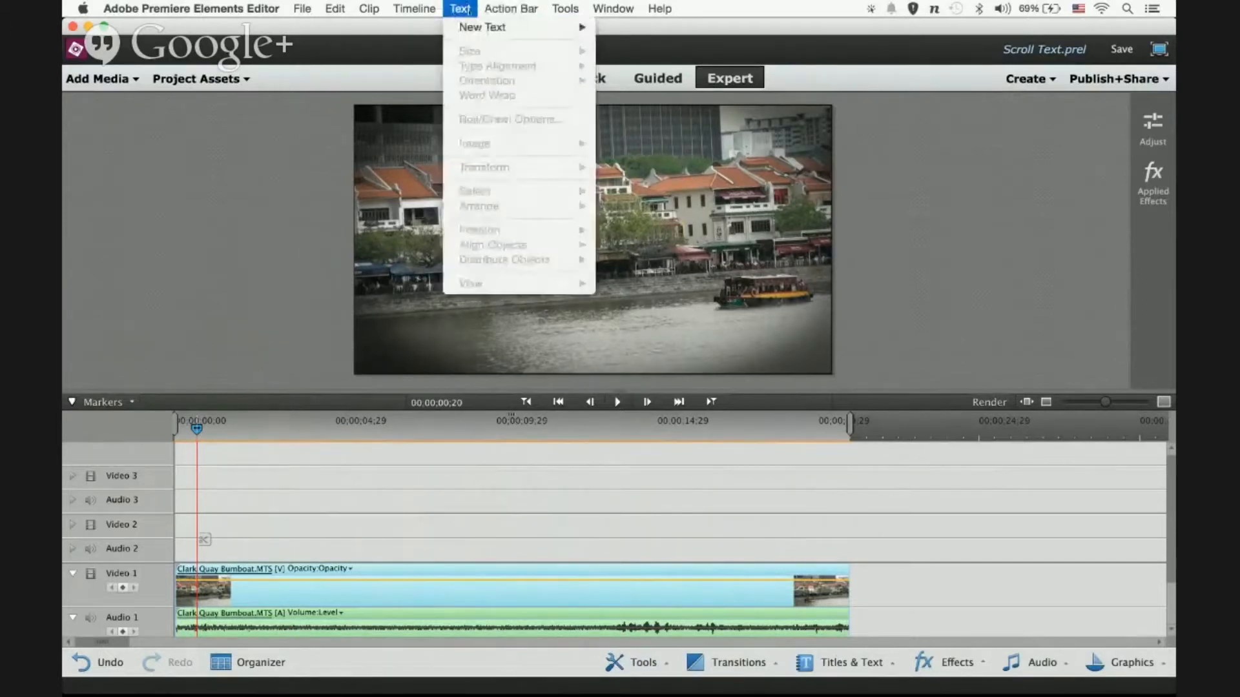
{"action": "mouse_move", "coordinate": [482, 27]}
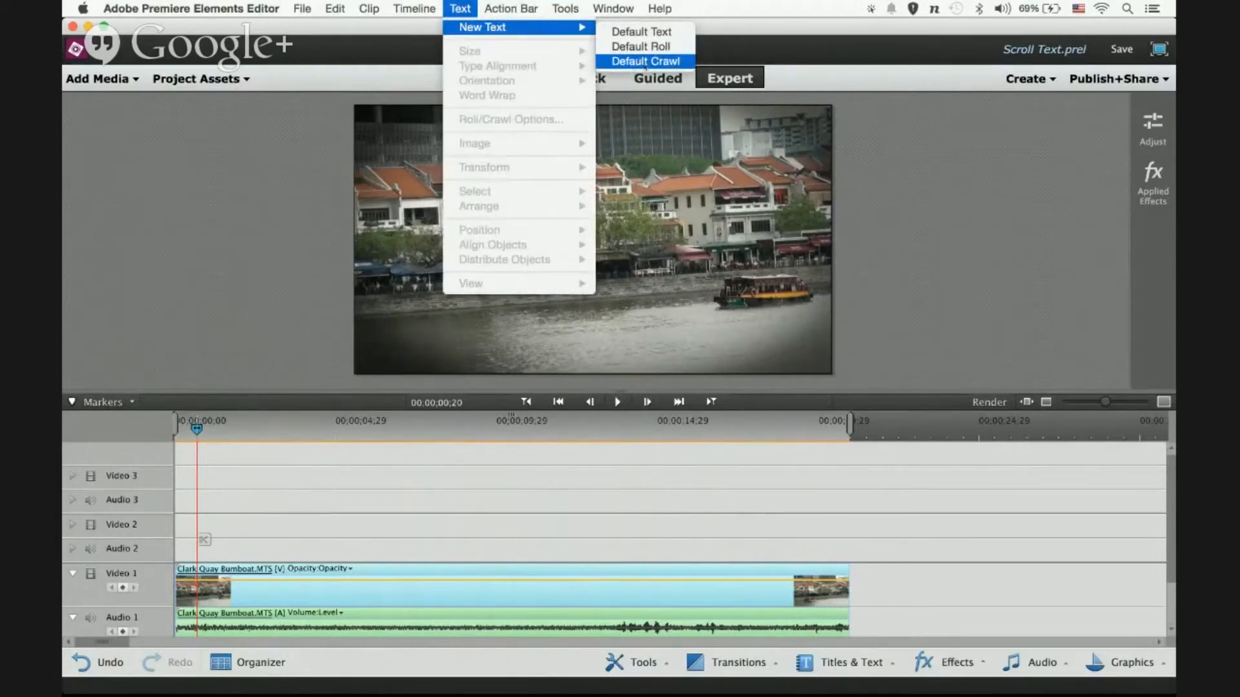
{"action": "left_click", "coordinate": [645, 60]}
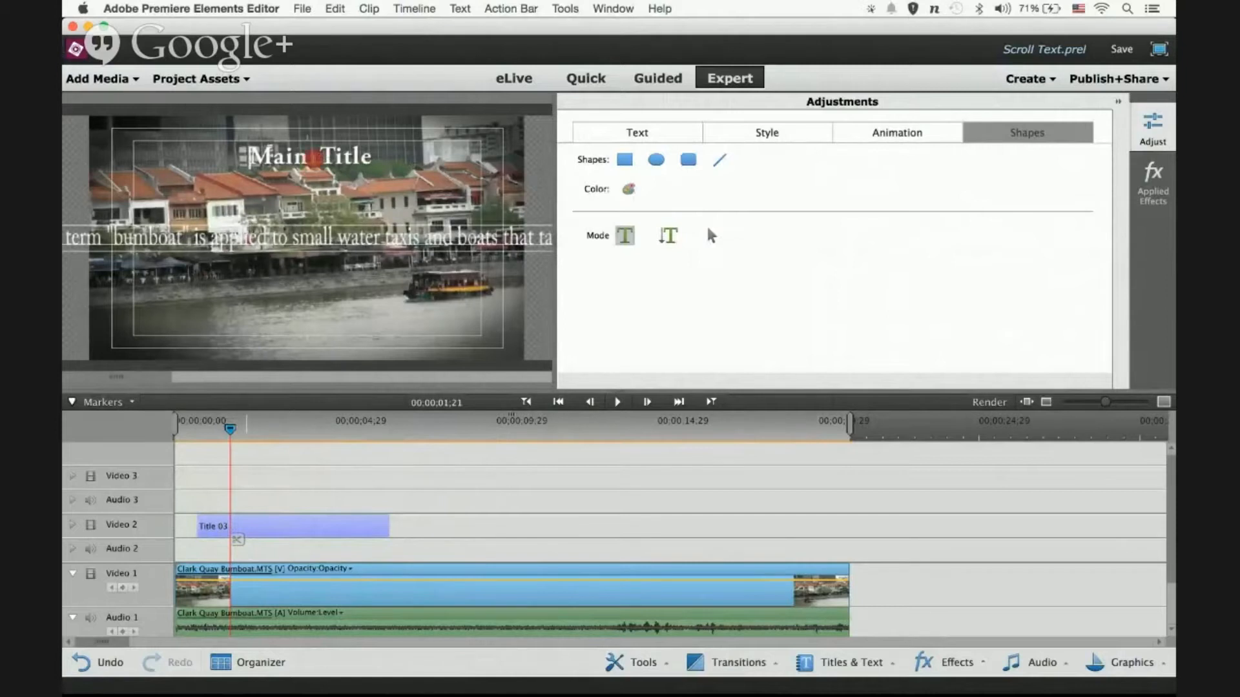
Step: Style the bumboat caption as bold Helvetica at size 80 in the Text adjustments
{"action": "right_click", "coordinate": [309, 157]}
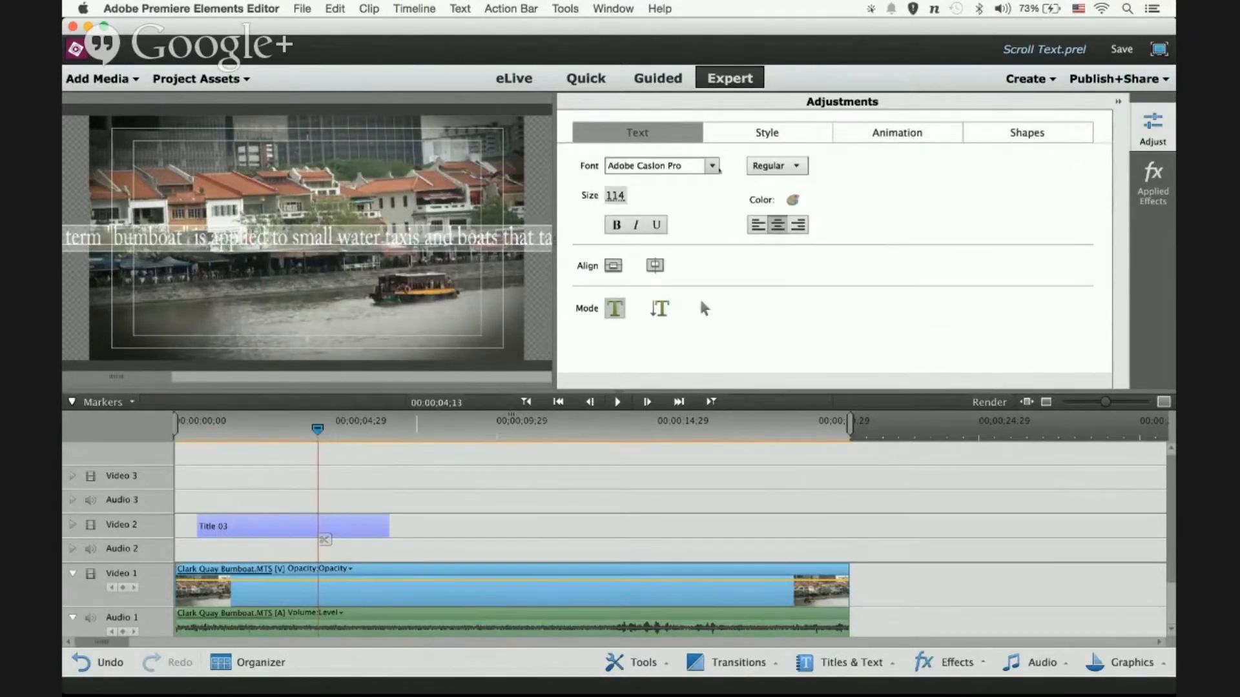
{"action": "left_click", "coordinate": [710, 165]}
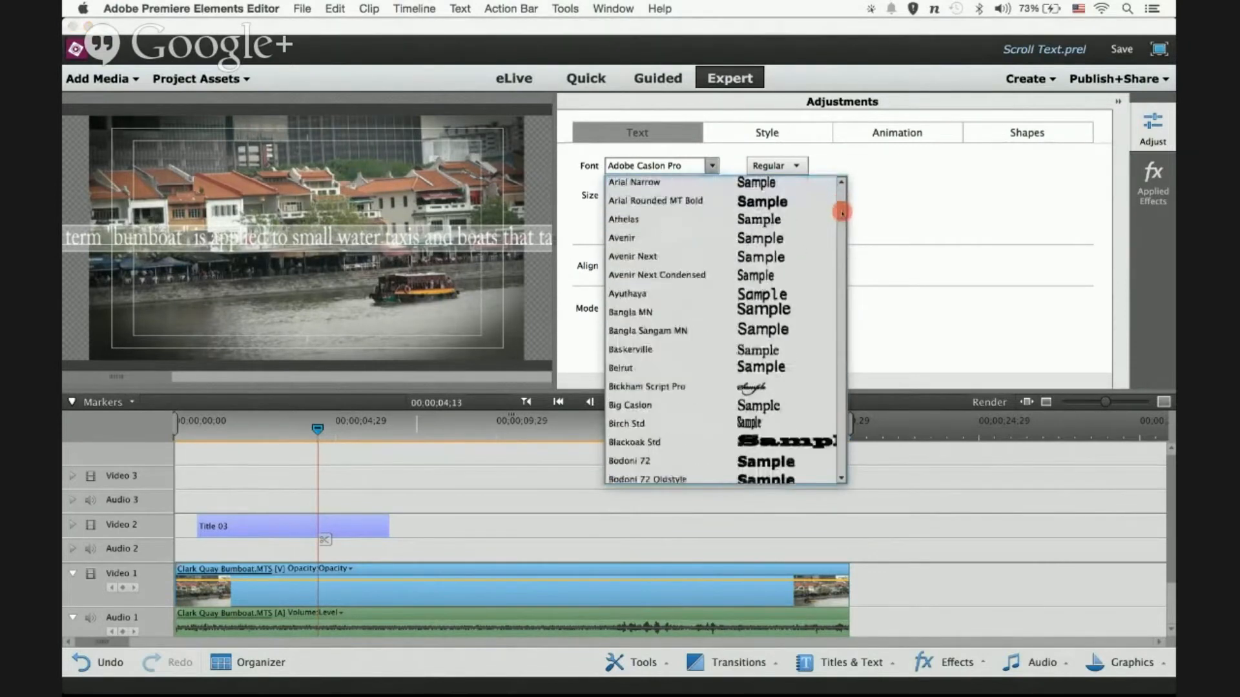
{"action": "scroll", "scroll_direction": "down", "scroll_amount": 3}
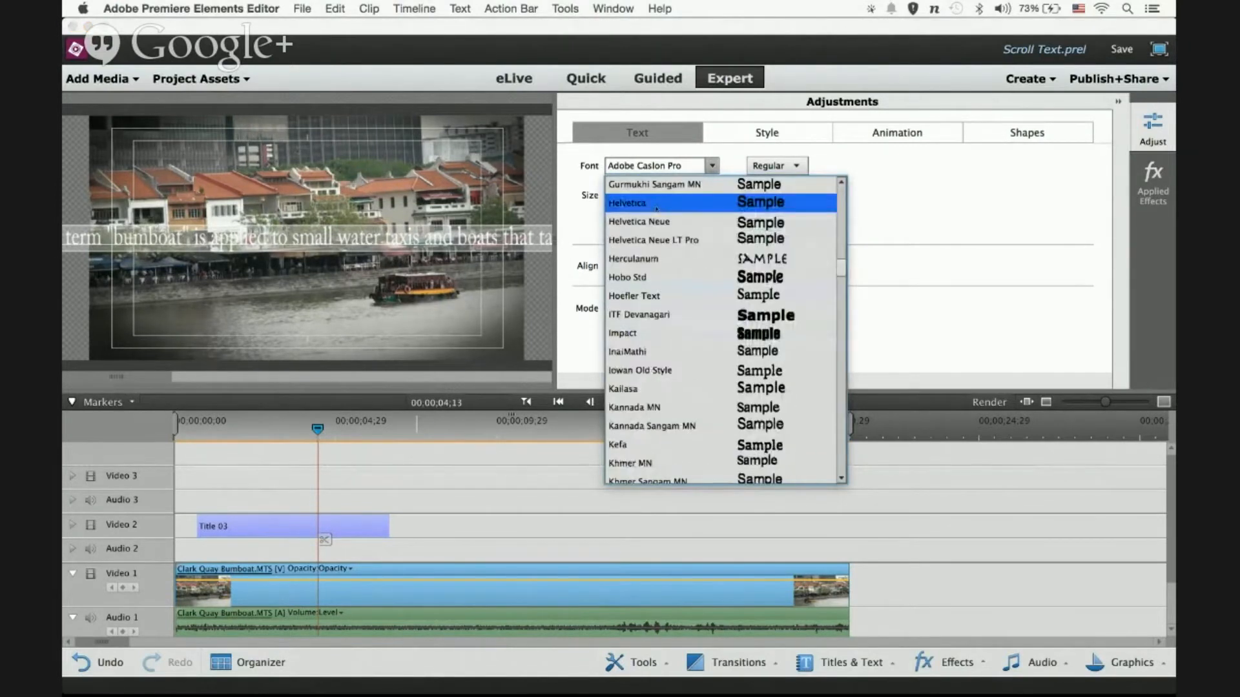
{"action": "left_click", "coordinate": [626, 203]}
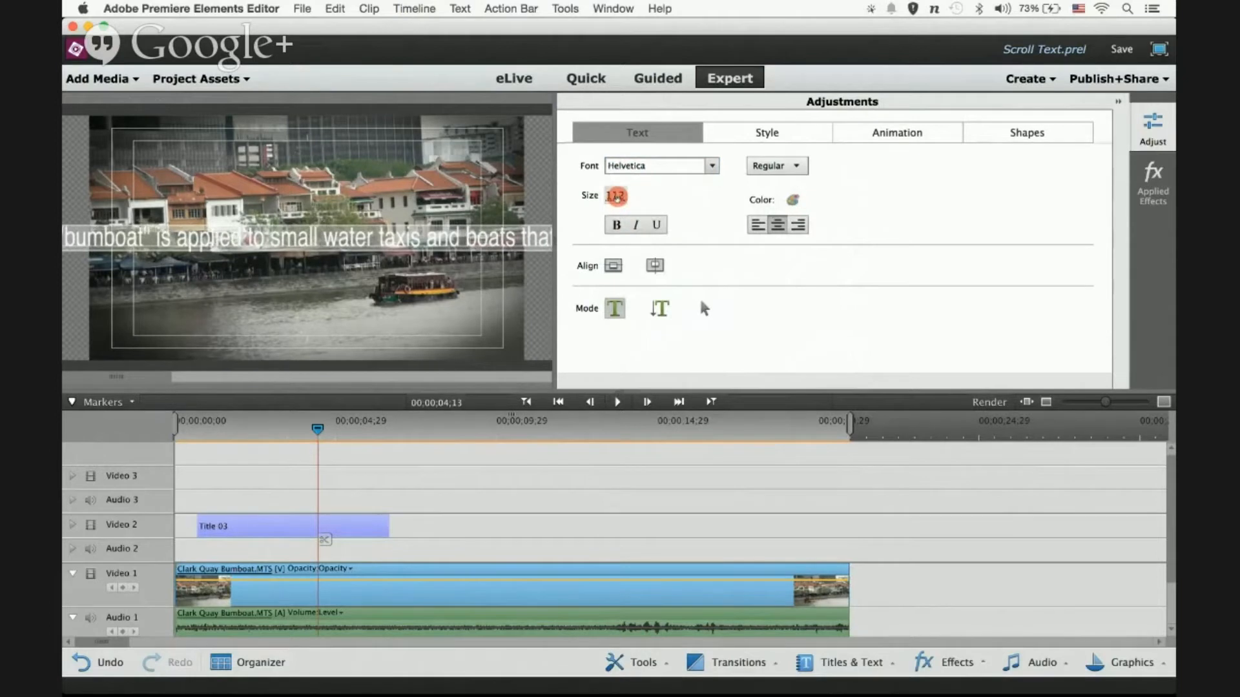
{"action": "type", "text": "80"}
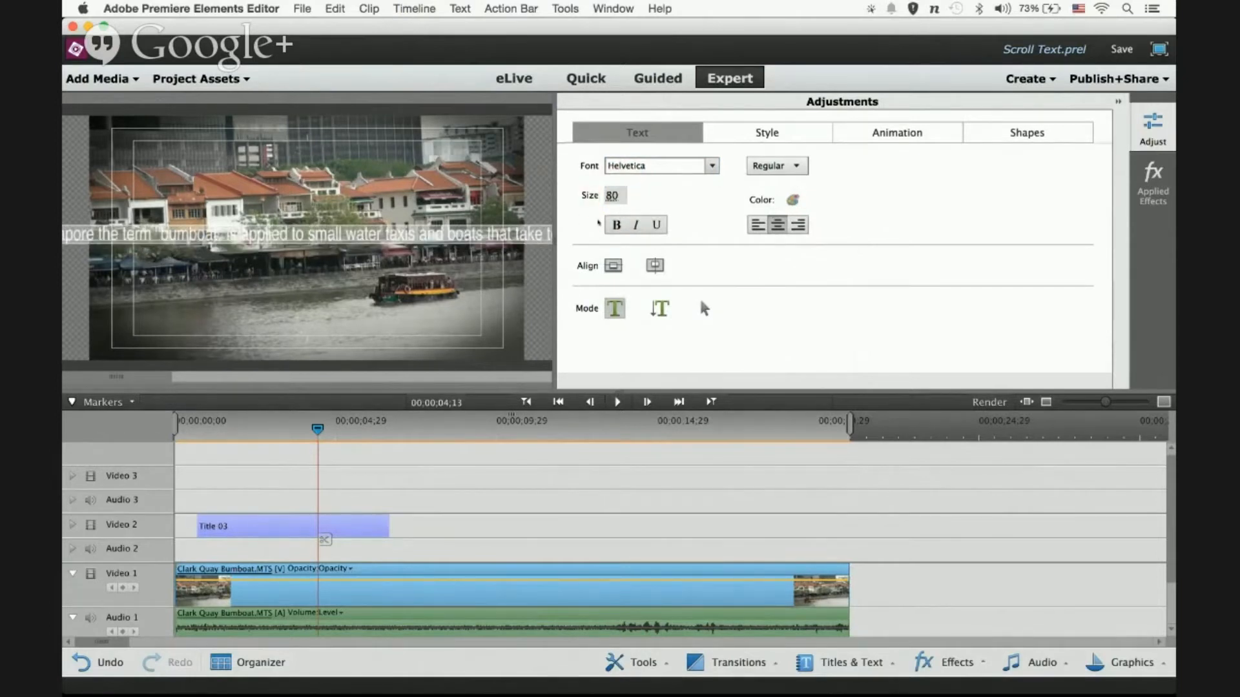
{"action": "left_click", "coordinate": [615, 225]}
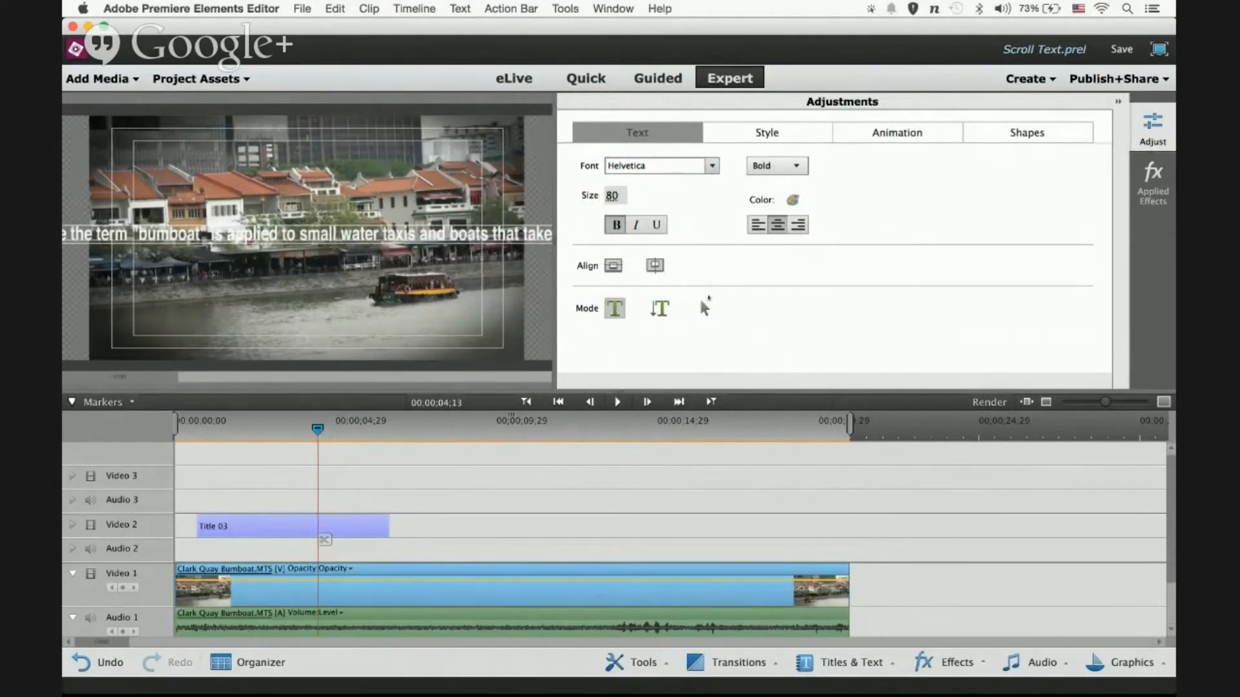
{"action": "left_click", "coordinate": [703, 307]}
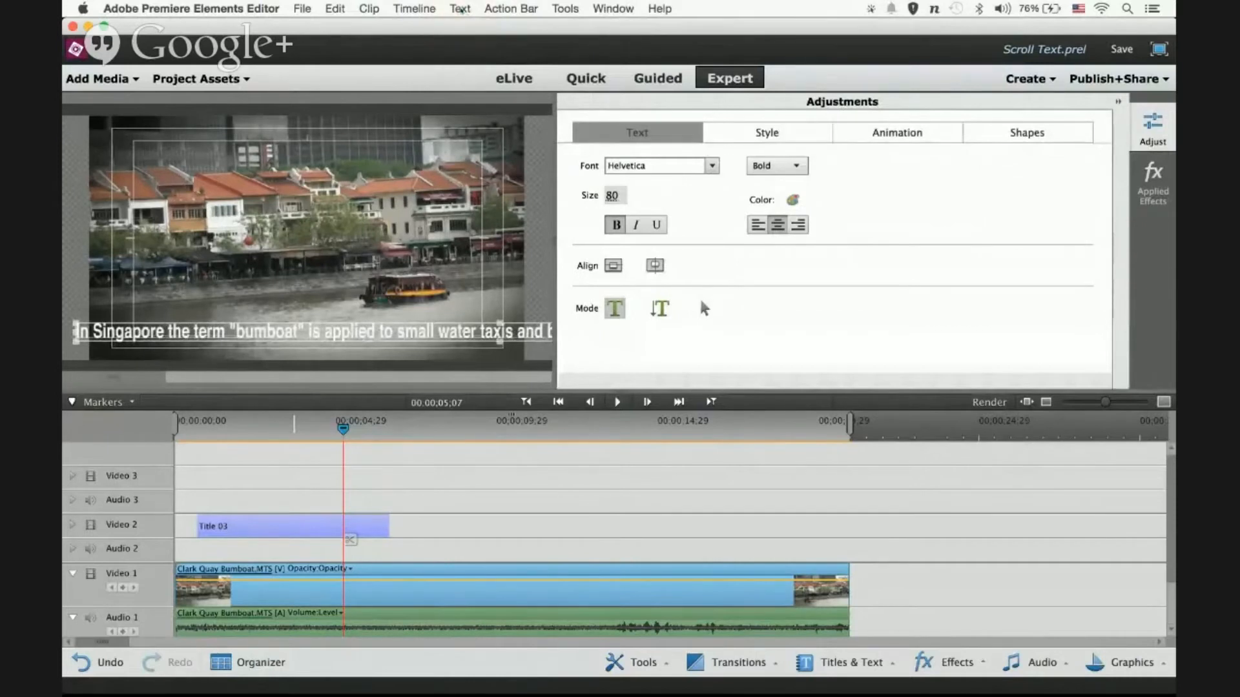
Step: In Roll/Crawl Options, enable Start Off Screen and End Off Screen and confirm
{"action": "left_click", "coordinate": [460, 9]}
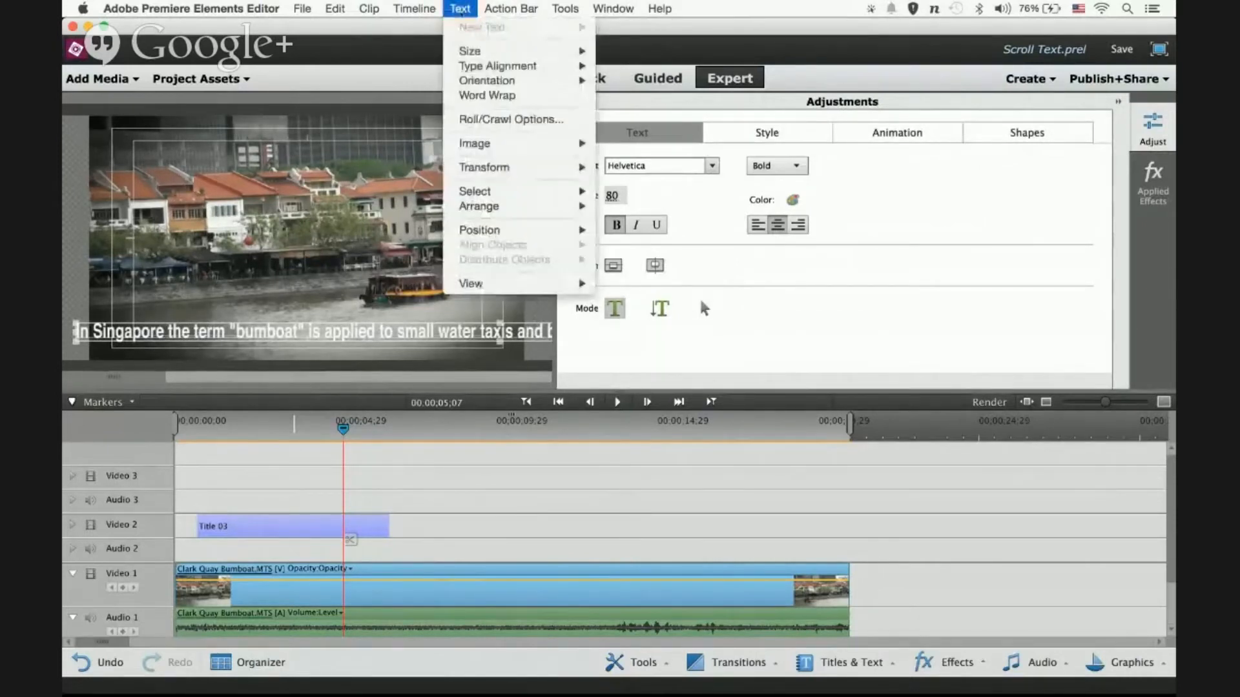
{"action": "mouse_move", "coordinate": [510, 119]}
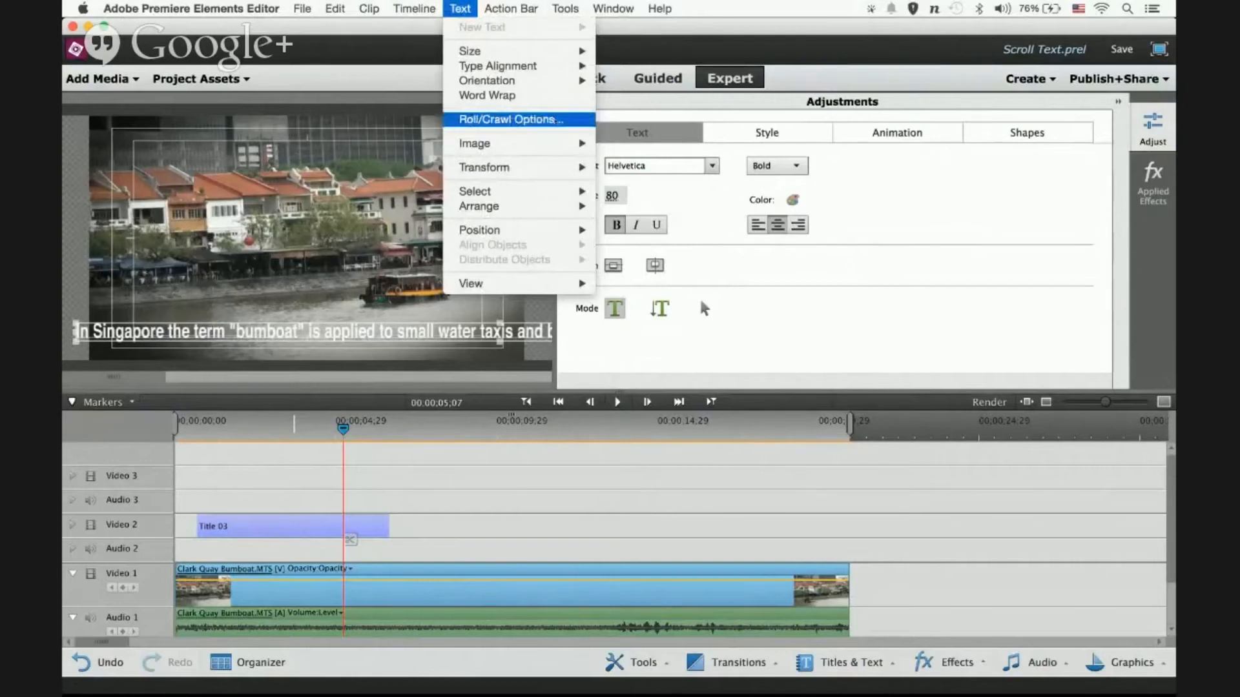
{"action": "left_click", "coordinate": [509, 118]}
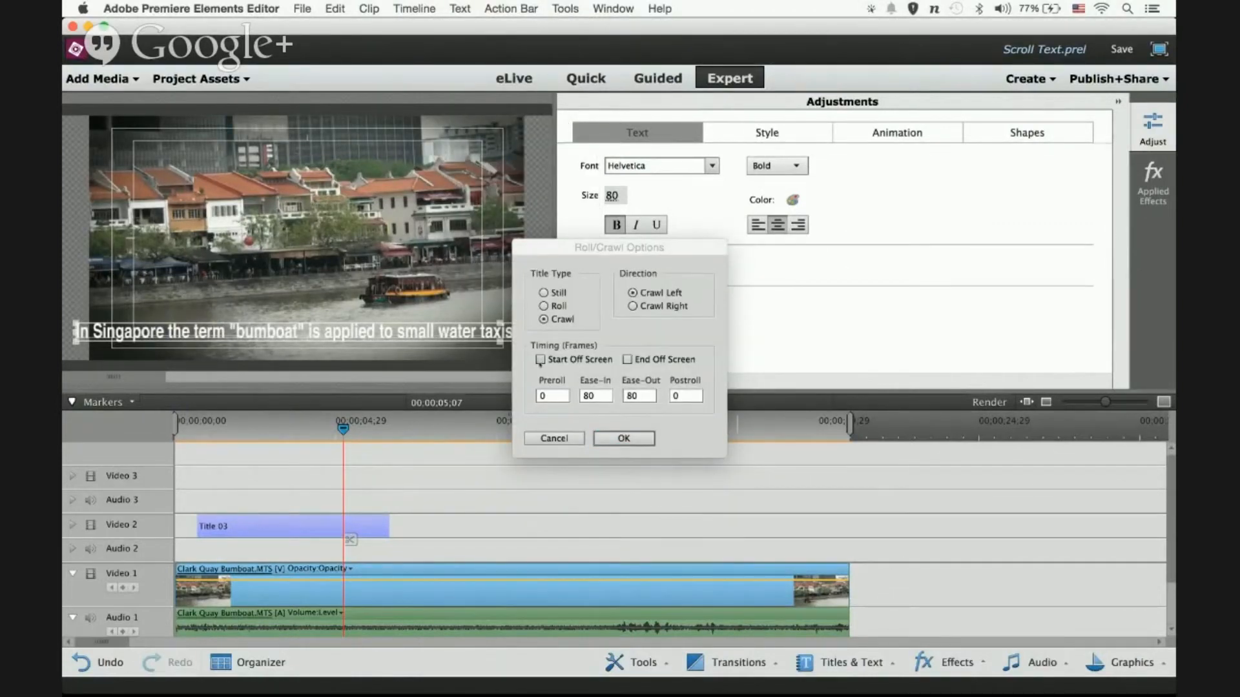
{"action": "left_click", "coordinate": [541, 361]}
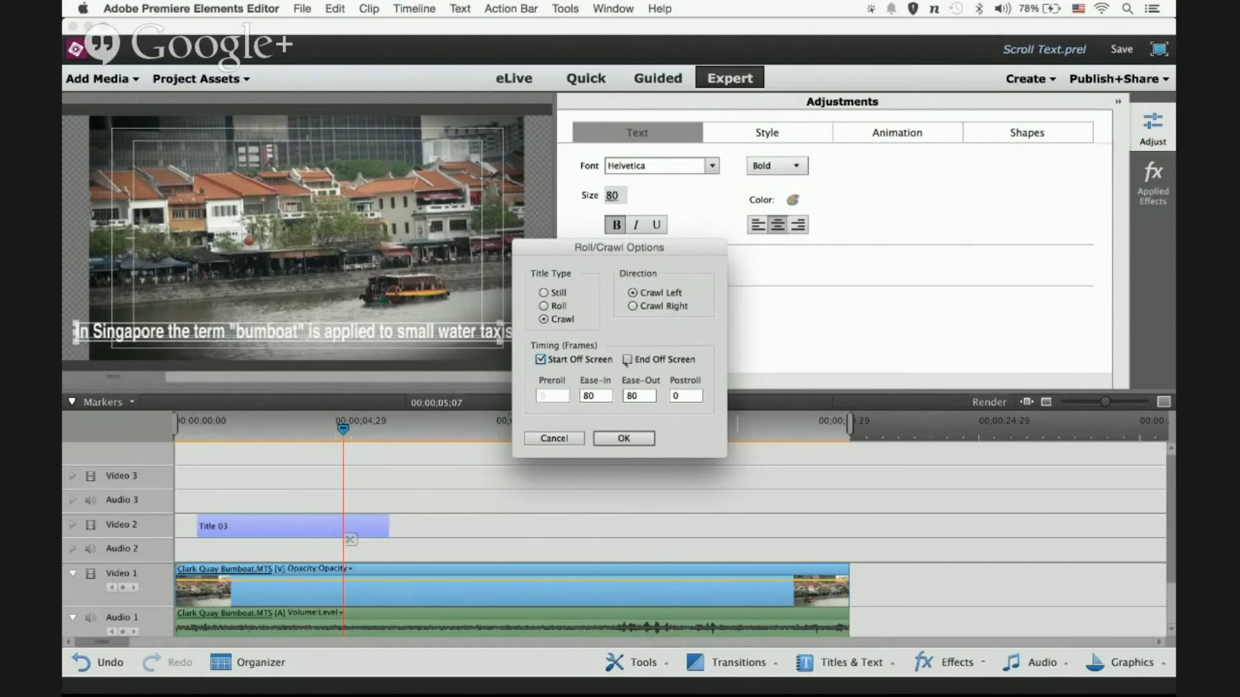
{"action": "left_click", "coordinate": [629, 359]}
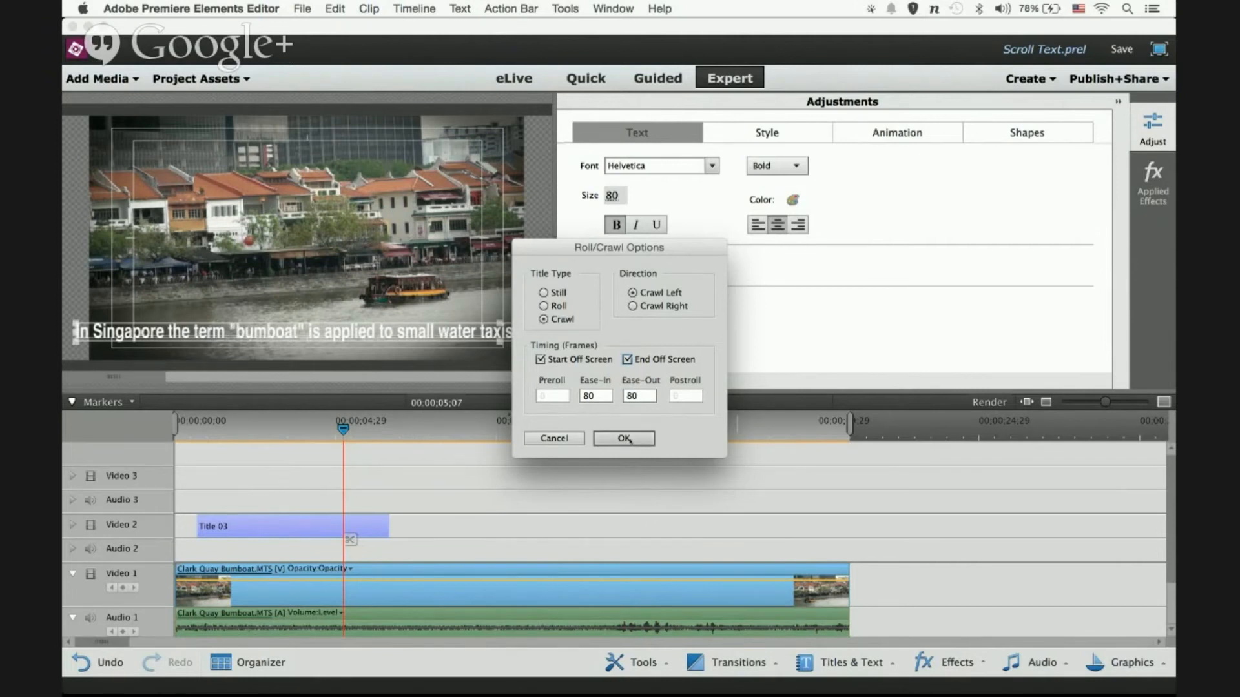
{"action": "left_click", "coordinate": [623, 438]}
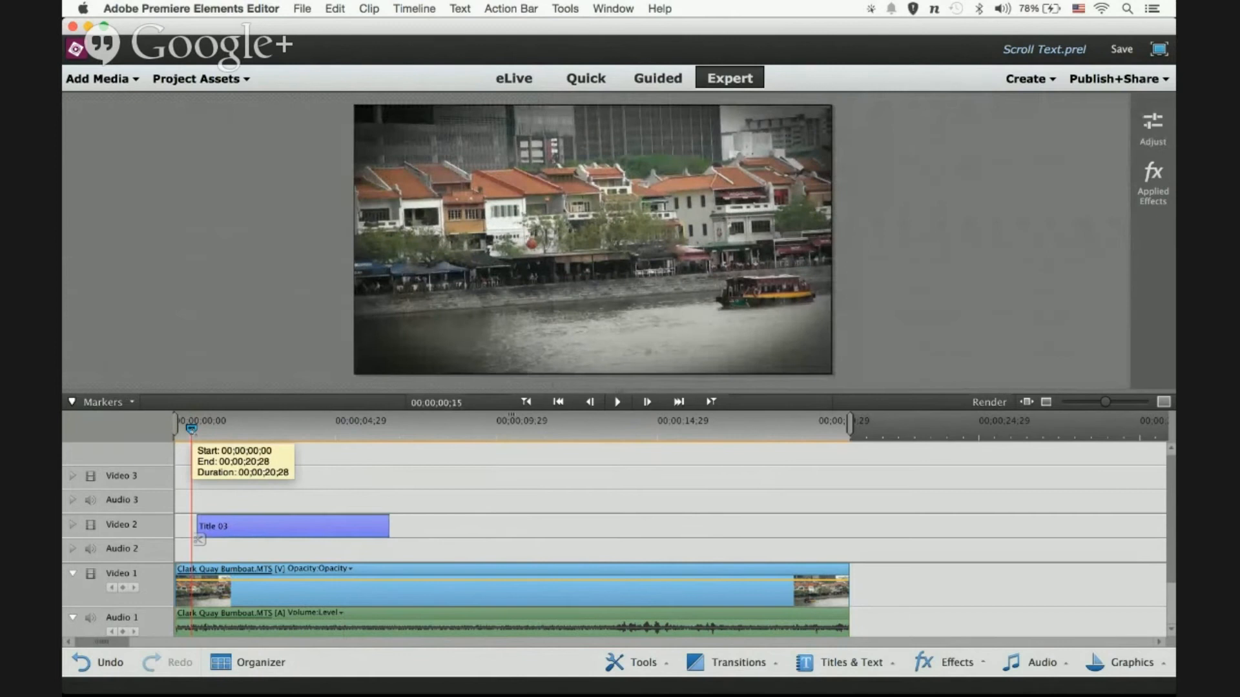
Step: Stretch the Title 03 clip's right edge to the end of the video clip
{"action": "left_click", "coordinate": [618, 401]}
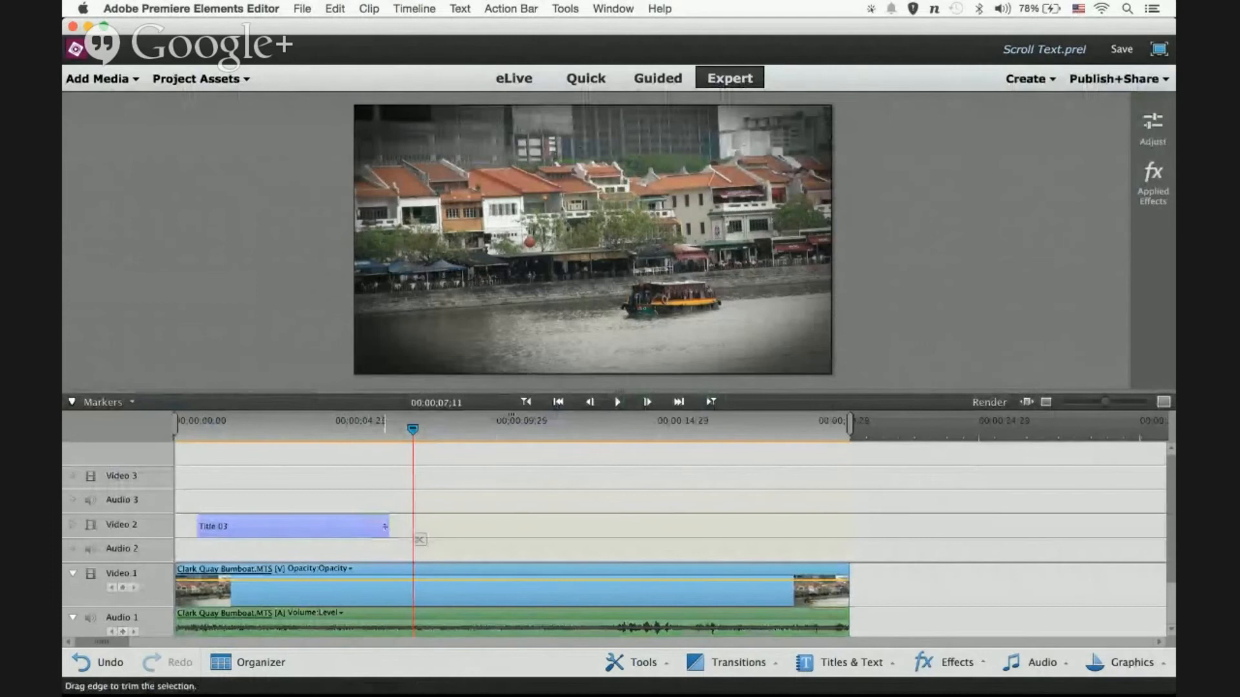
{"action": "left_click_drag", "start_coordinate": [384, 526], "coordinate": [849, 526]}
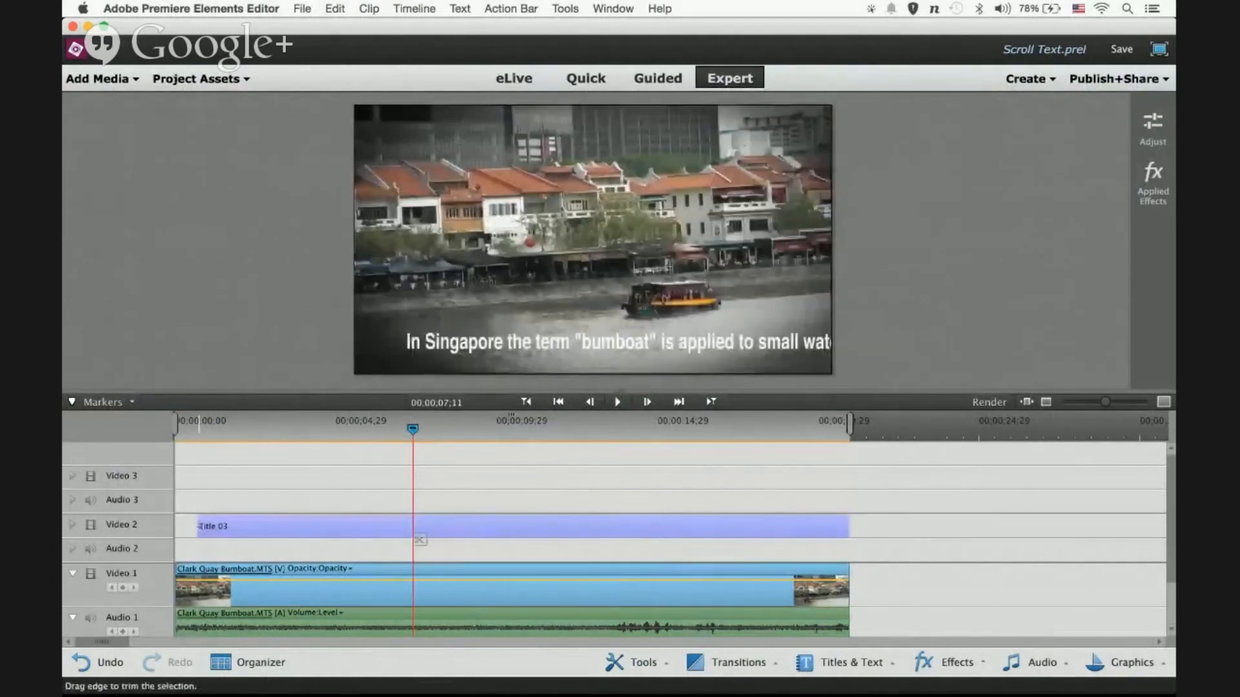